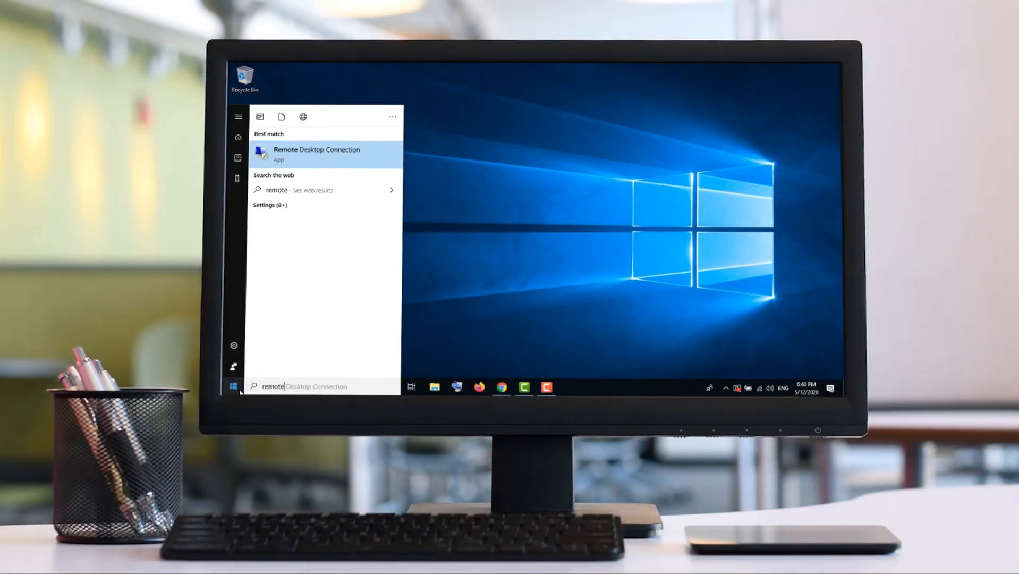
Step: Connect to 192.168.225.40, accept the certificate warning, and log in to the Kali session
{"action": "left_click", "coordinate": [316, 154]}
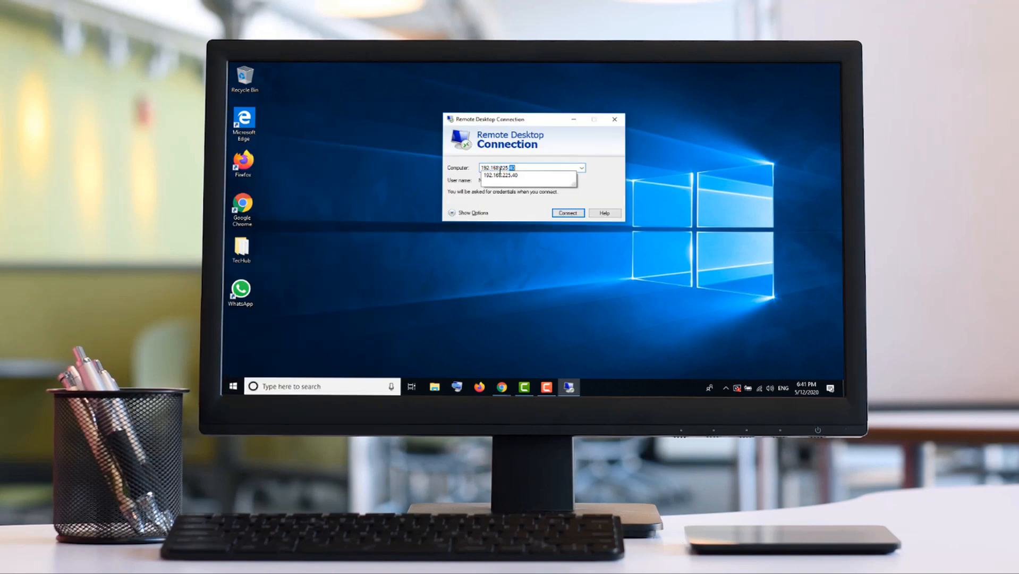
{"action": "left_click", "coordinate": [566, 212]}
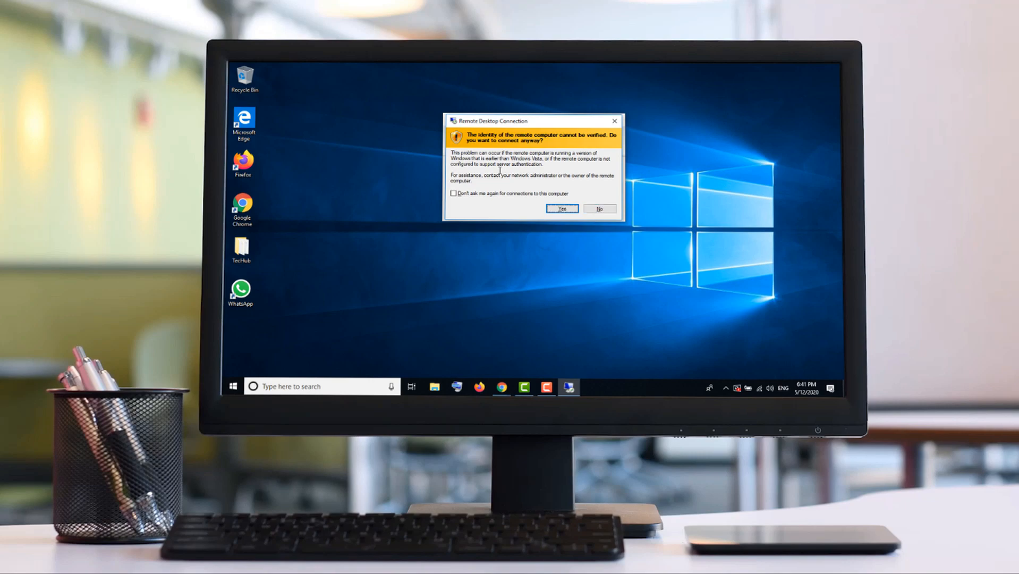
{"action": "left_click", "coordinate": [562, 209]}
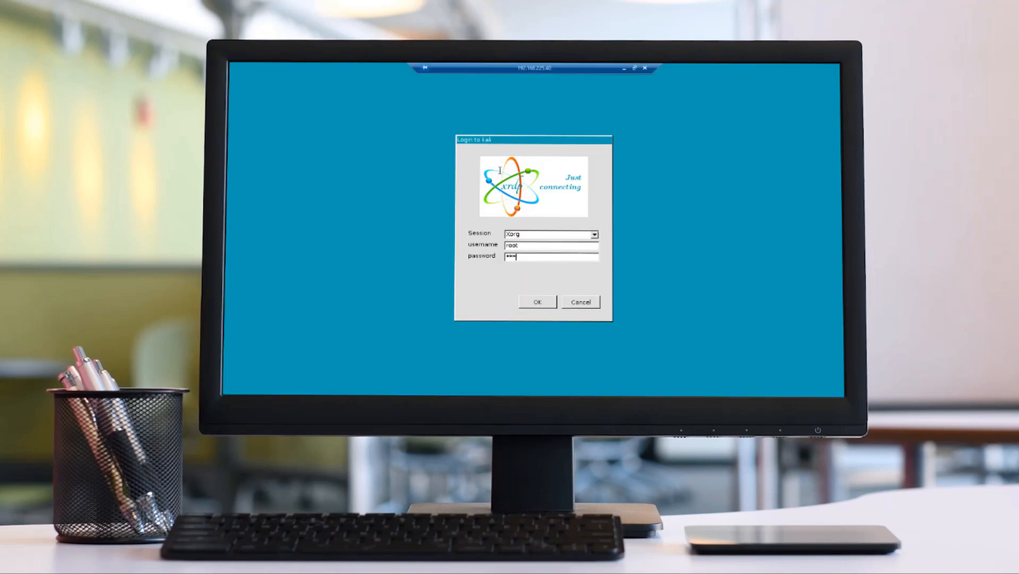
{"action": "left_click", "coordinate": [536, 302]}
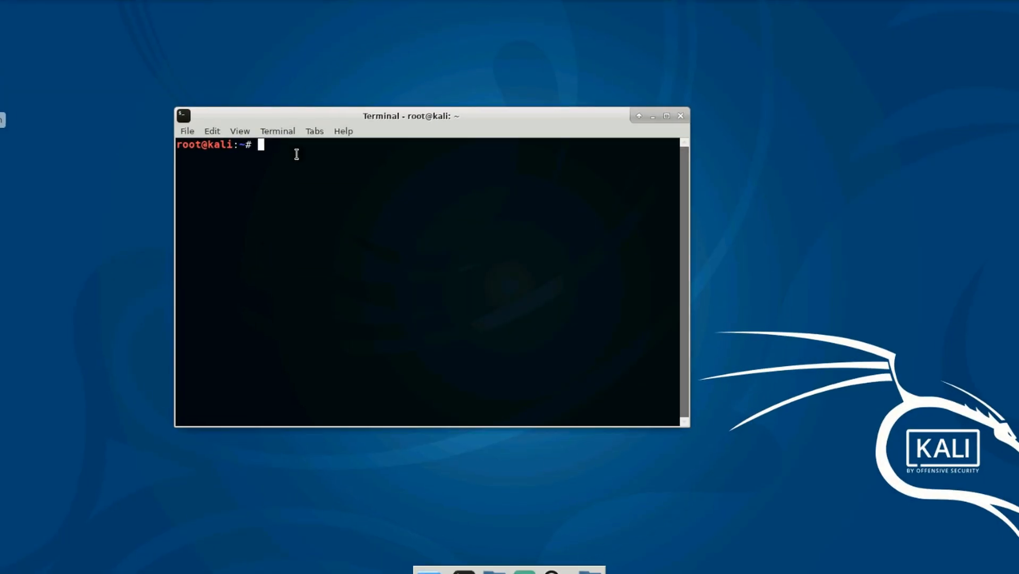
Step: Run 'apt update' to refresh the package lists
{"action": "type", "text": "apt update"}
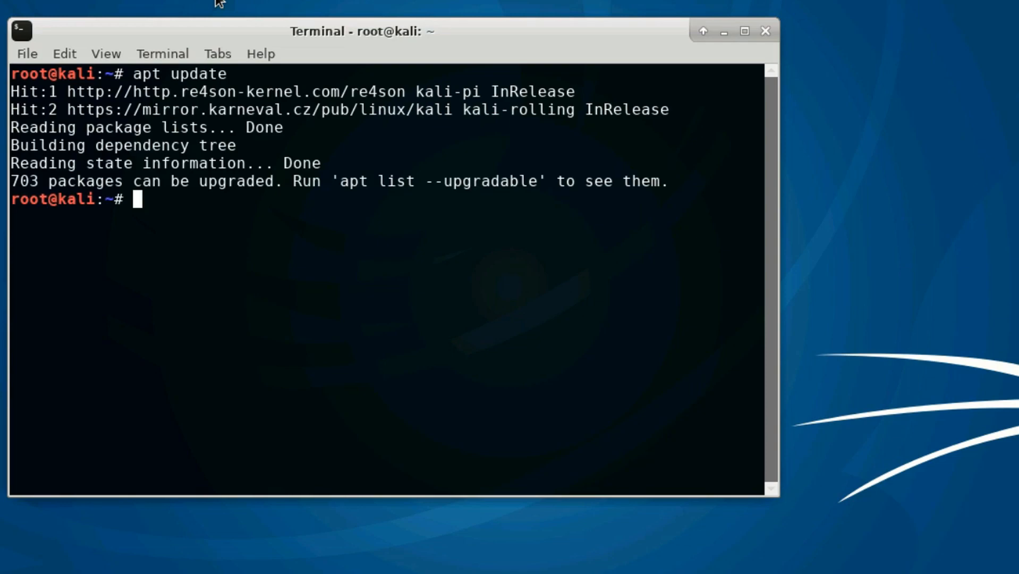
{"action": "type", "text": "apt"}
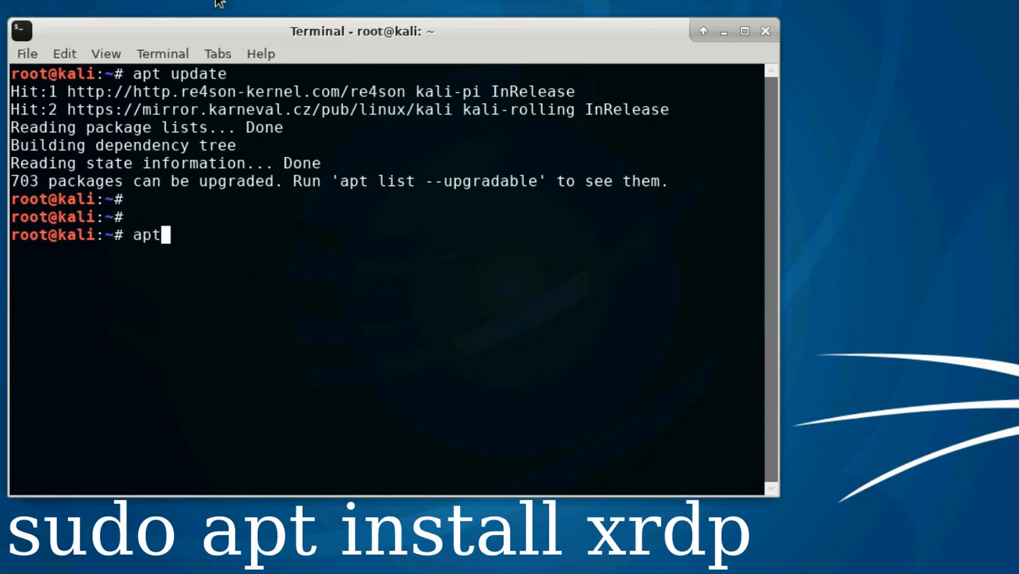
Step: Run 'apt install xrdp' and confirm with 'y'
{"action": "type", "text": "install xrdp"}
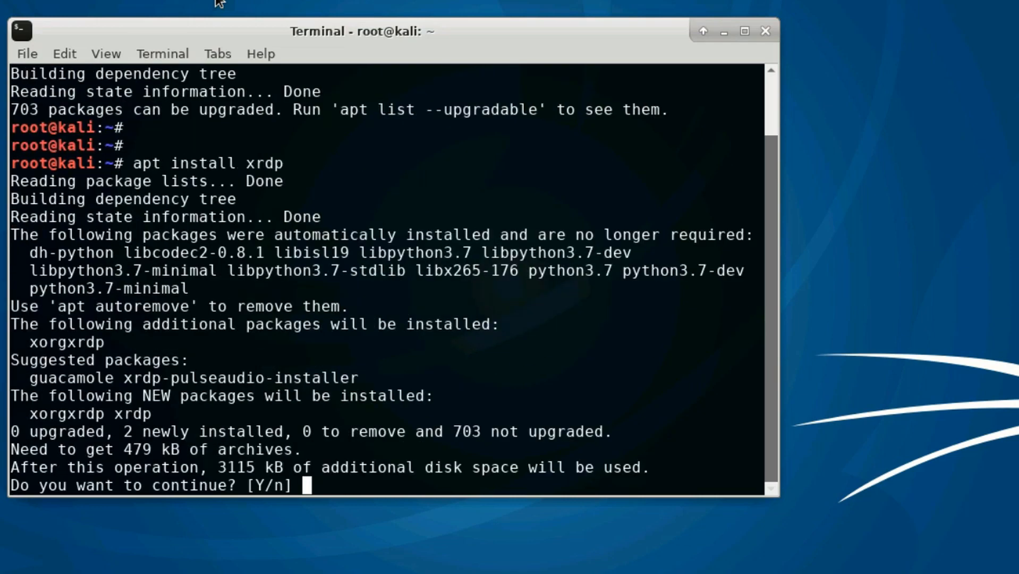
{"action": "type", "text": "y"}
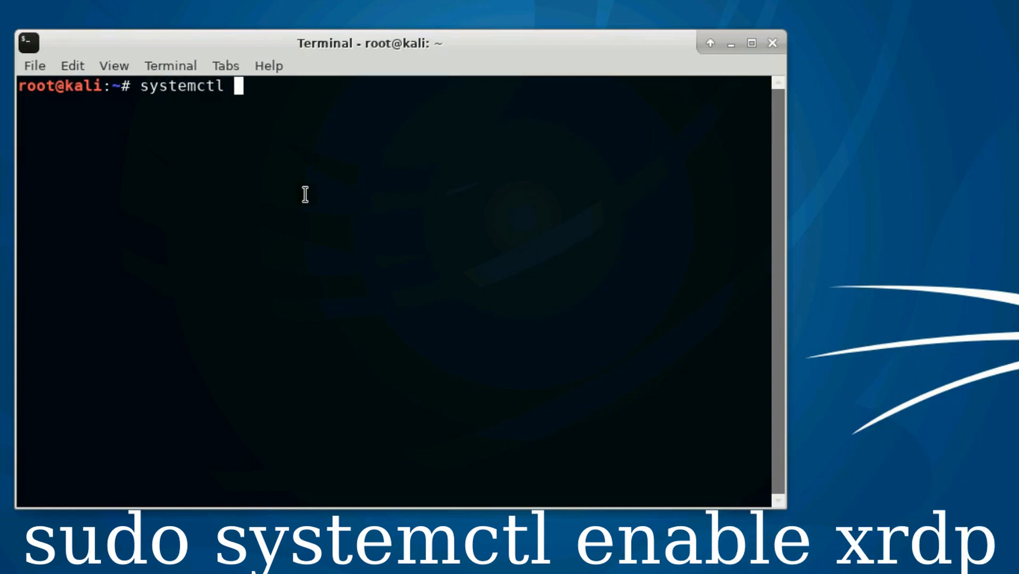
Step: Run 'systemctl enable xrdp' and then 'systemctl restart xrdp'
{"action": "type", "text": "enable xrdp"}
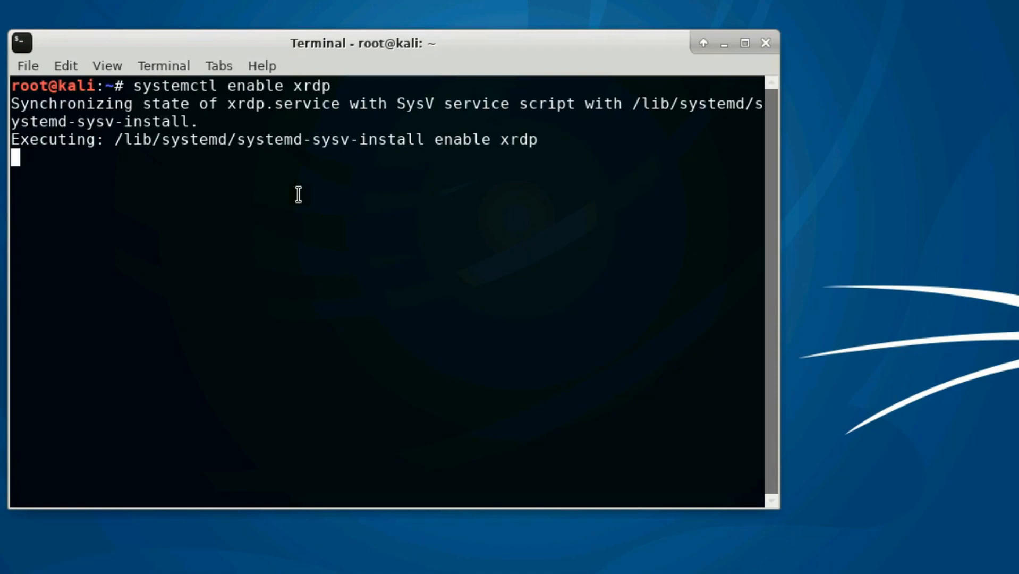
{"action": "type", "text": "s"}
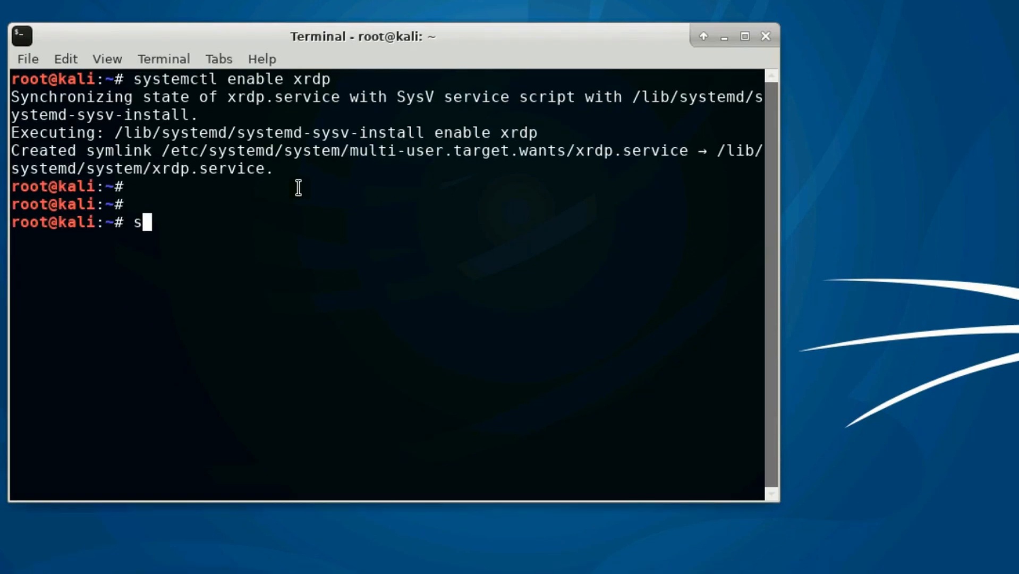
{"action": "type", "text": "ystemc"}
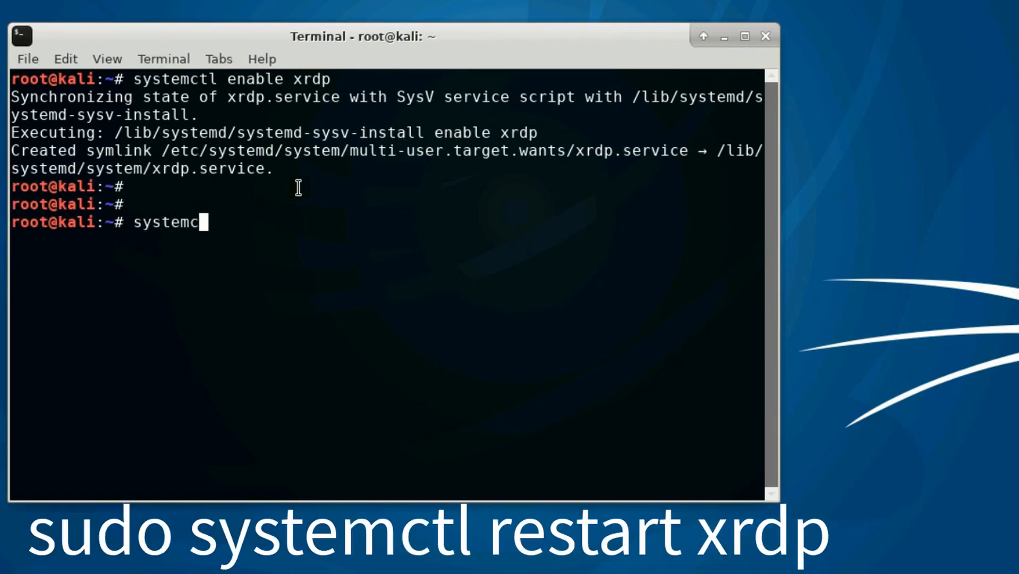
{"action": "type", "text": "tl re"}
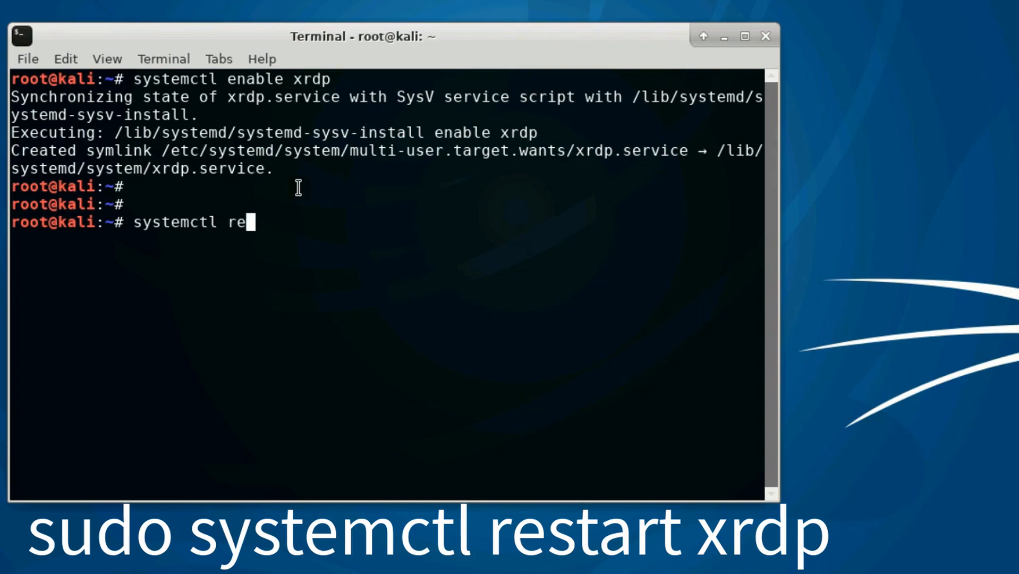
{"action": "type", "text": "start"}
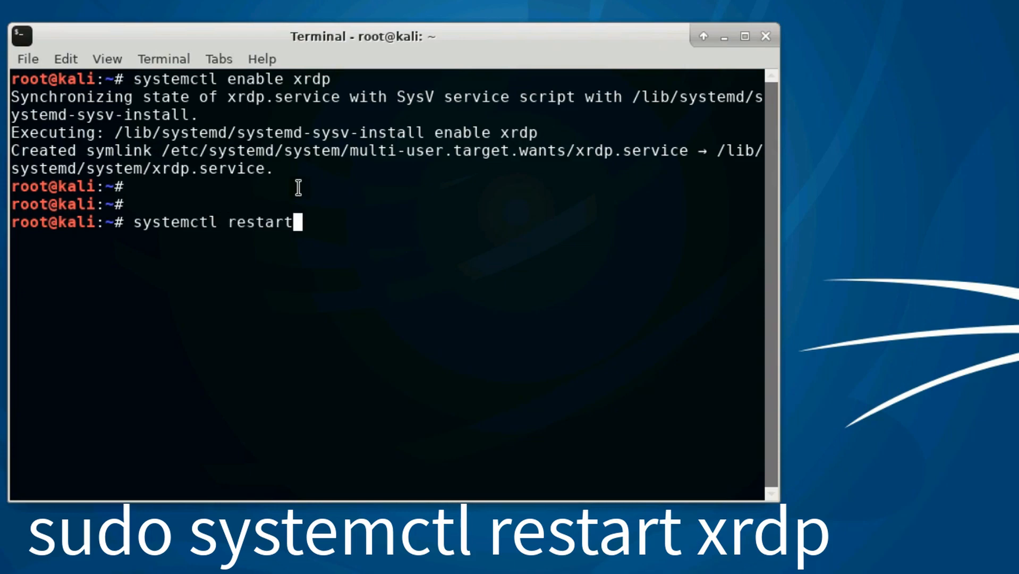
{"action": "type", "text": "\" \""}
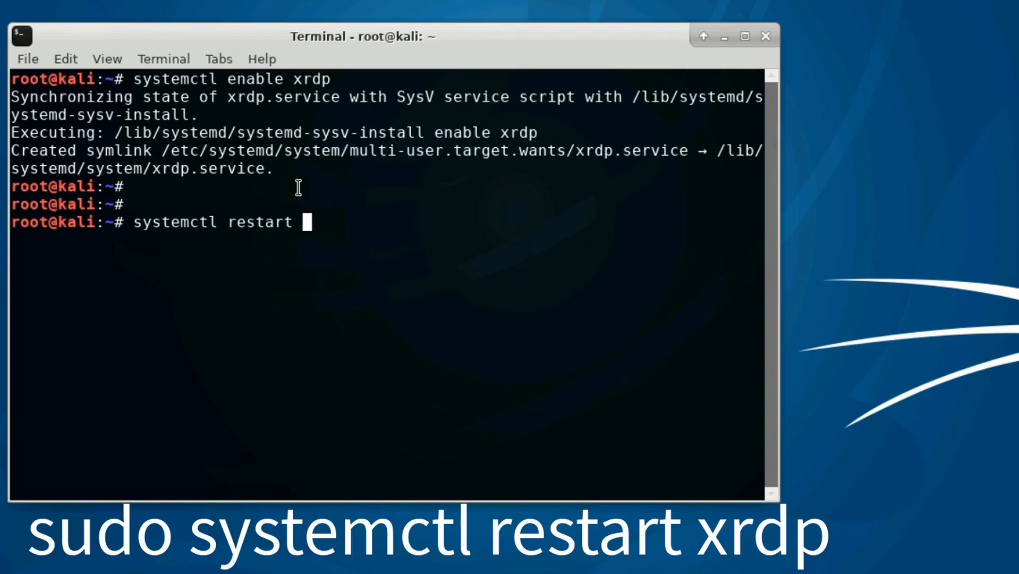
{"action": "type", "text": "xrdp"}
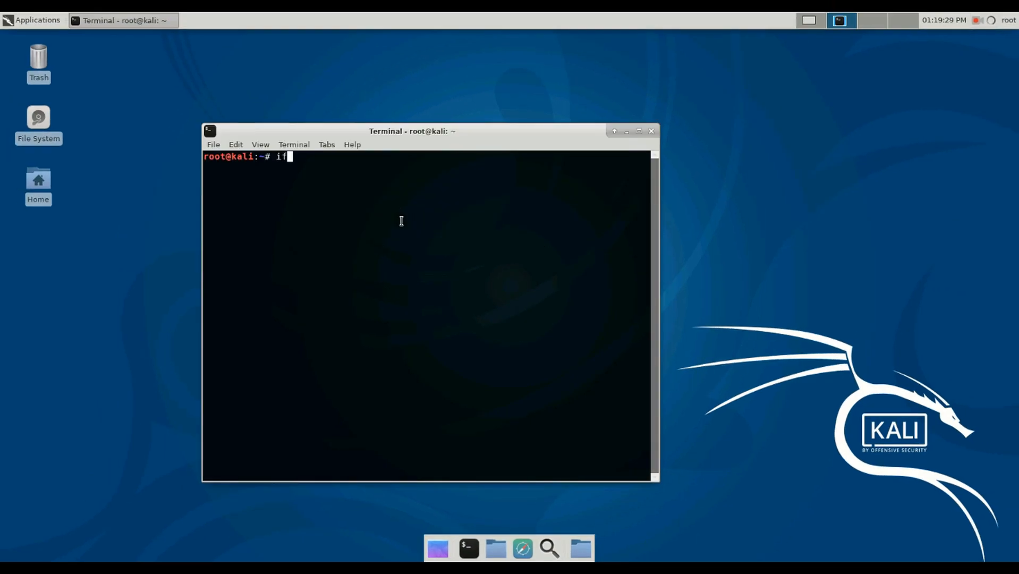
Step: Run ifconfig, select wlan0's address 192.168.225.40, and close the window
{"action": "type", "text": "config"}
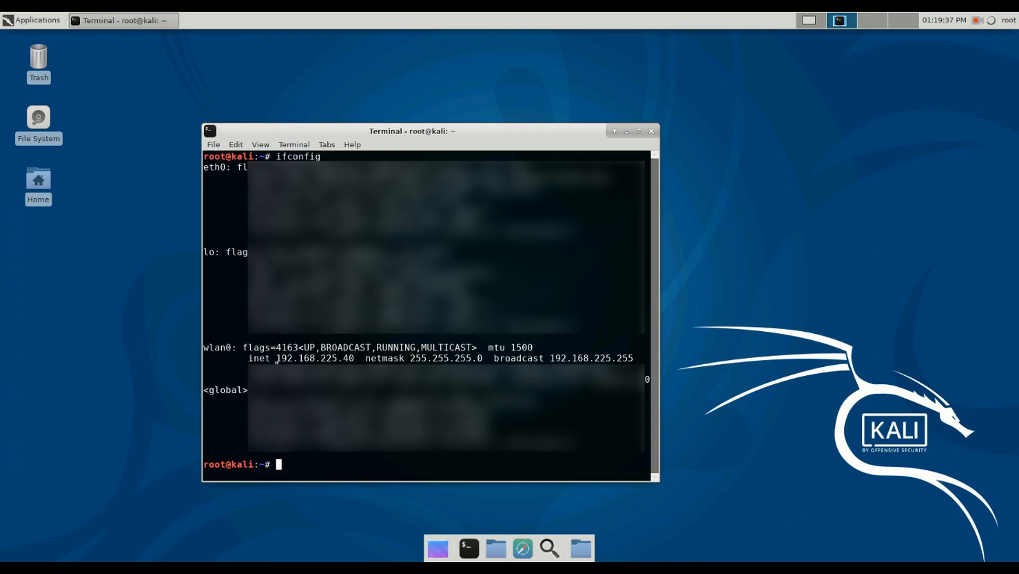
{"action": "double_click", "coordinate": [316, 359]}
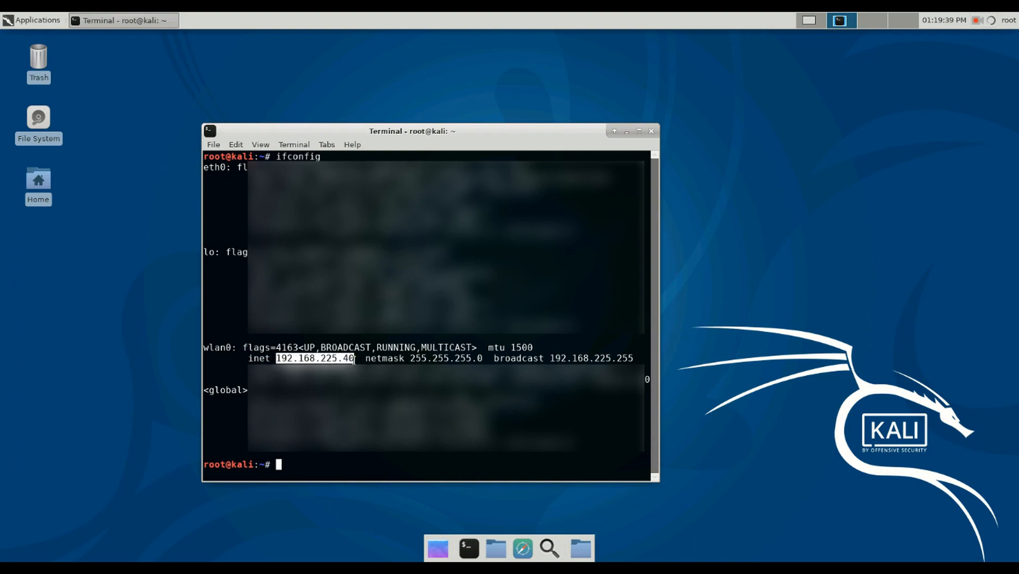
{"action": "left_click", "coordinate": [1012, 18]}
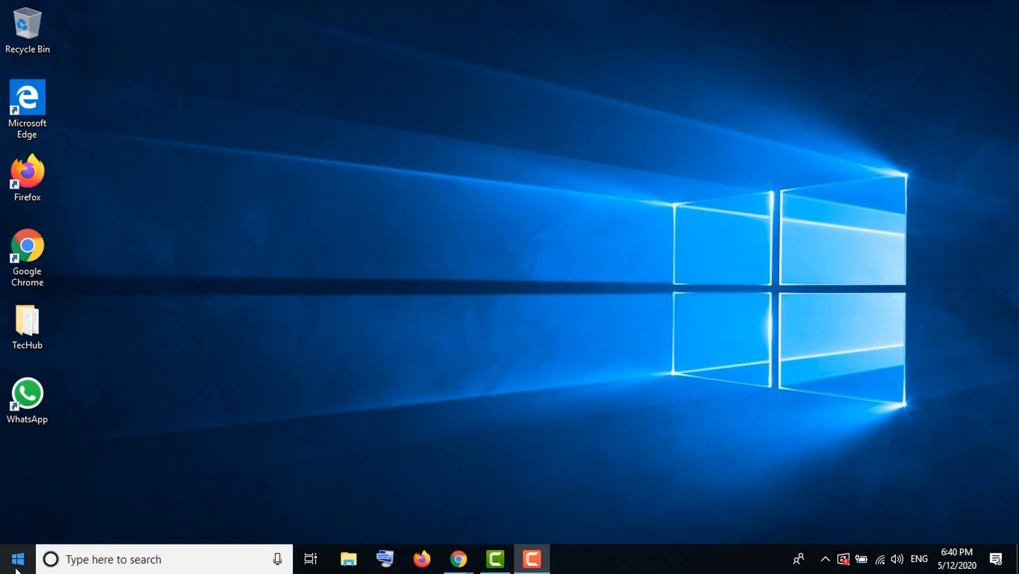
Step: Open Remote Desktop Connection and connect to 192.168.225.40
{"action": "type", "text": "remote"}
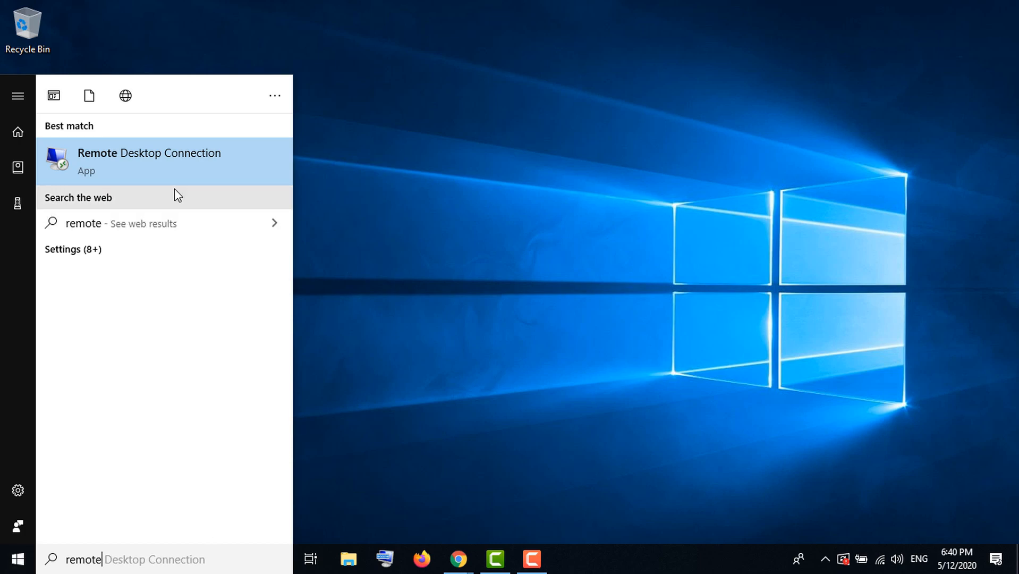
{"action": "left_click", "coordinate": [148, 161]}
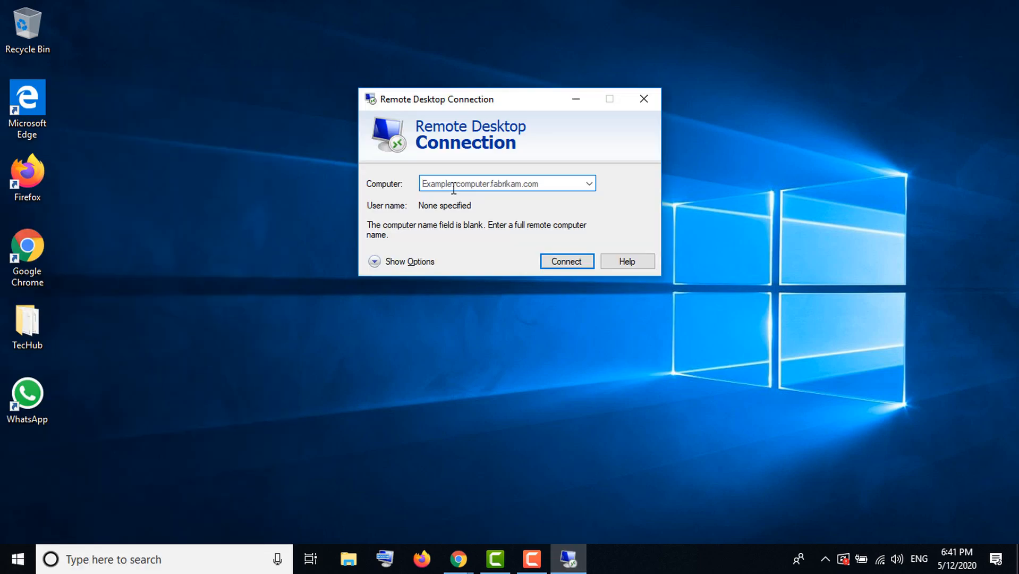
{"action": "type", "text": "192.168.225.40"}
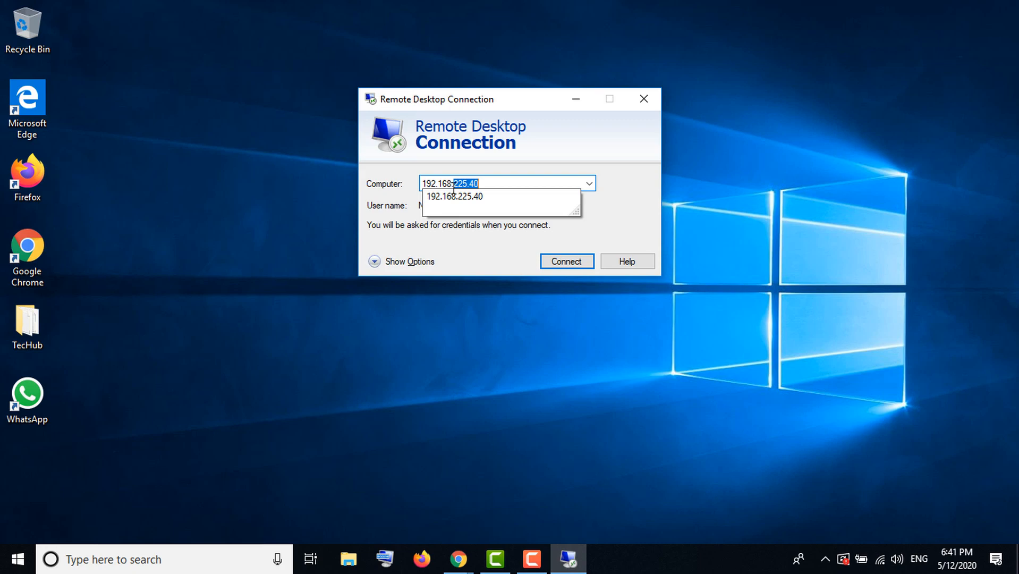
{"action": "left_click", "coordinate": [455, 197]}
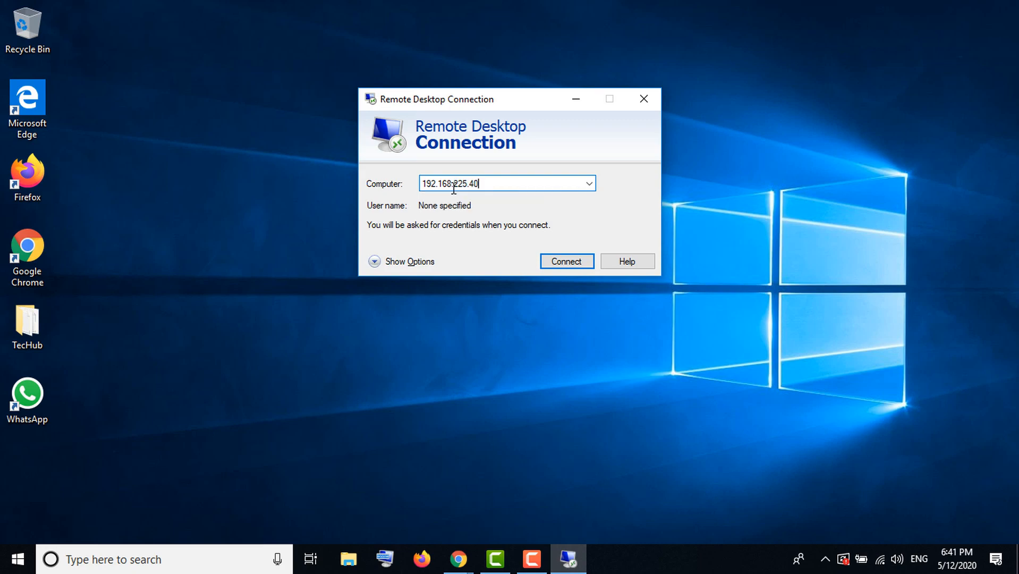
{"action": "left_click", "coordinate": [566, 261]}
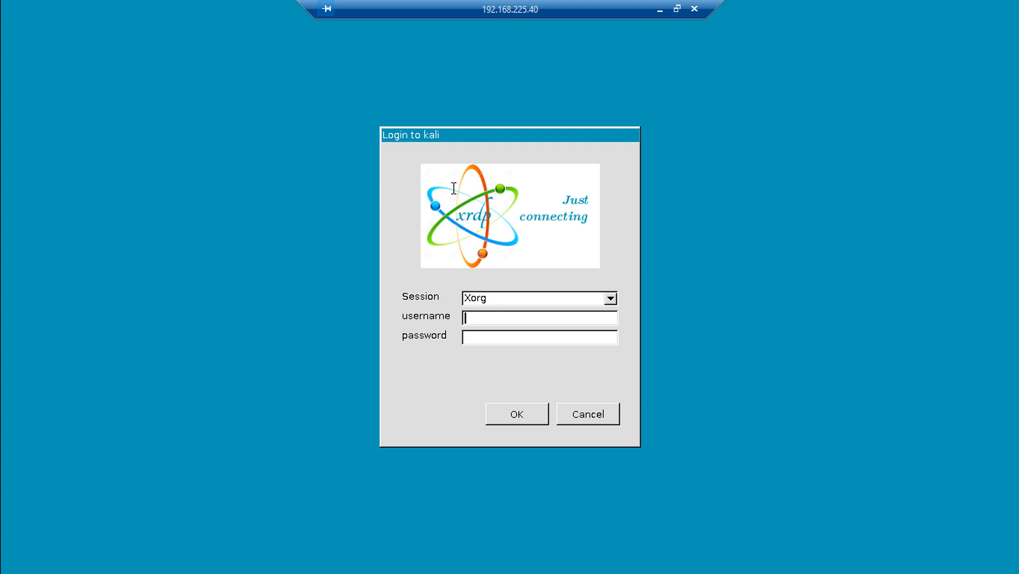
Step: Sign in at the xrdp login box with username 'root' and its password
{"action": "type", "text": "root"}
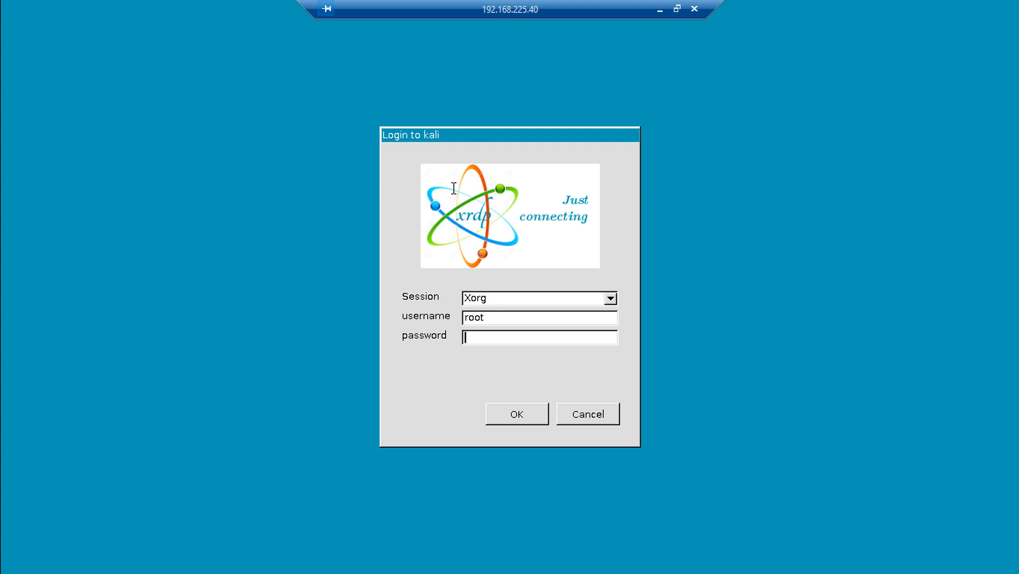
{"action": "type", "text": "password"}
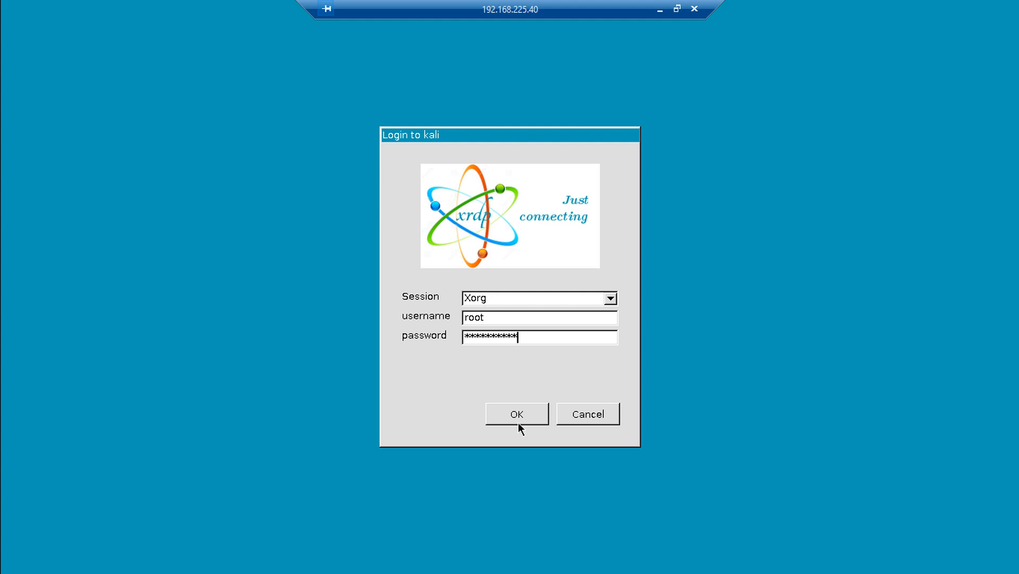
{"action": "left_click", "coordinate": [516, 414]}
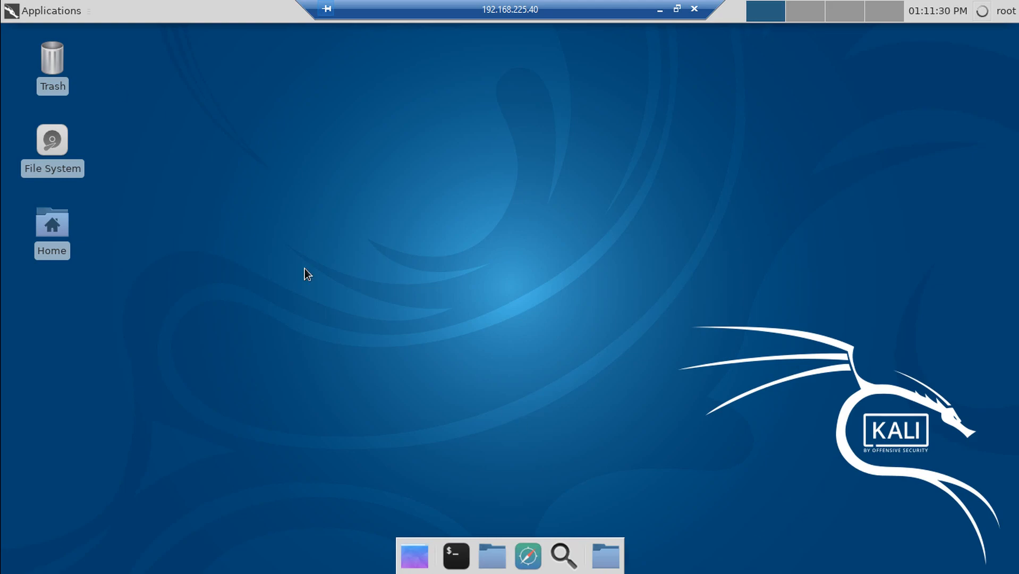
Step: Launch Firefox from the Kali dock and scroll to the welcome page's About section
{"action": "left_click", "coordinate": [44, 12]}
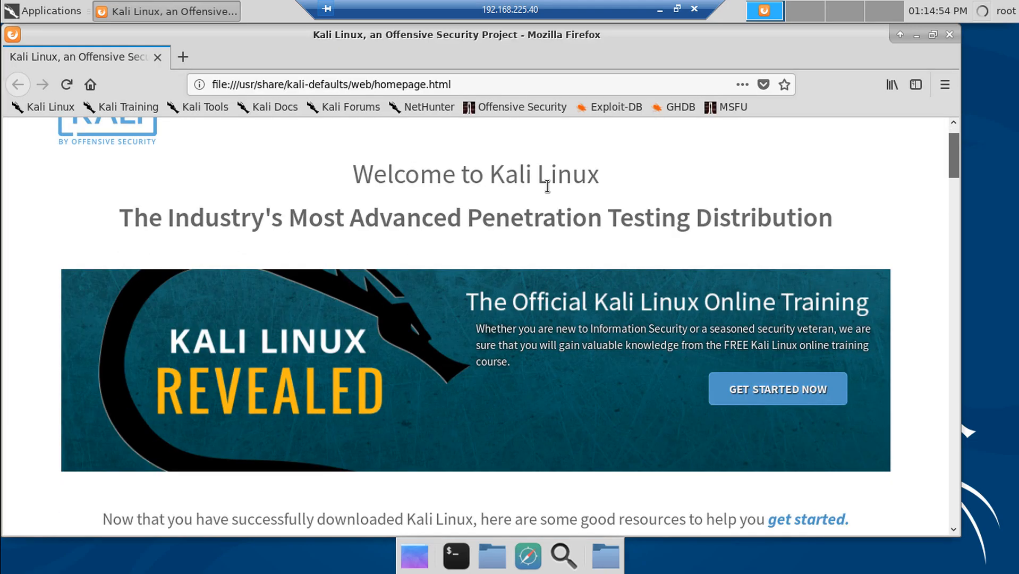
{"action": "scroll", "scroll_direction": "down", "scroll_amount": 3}
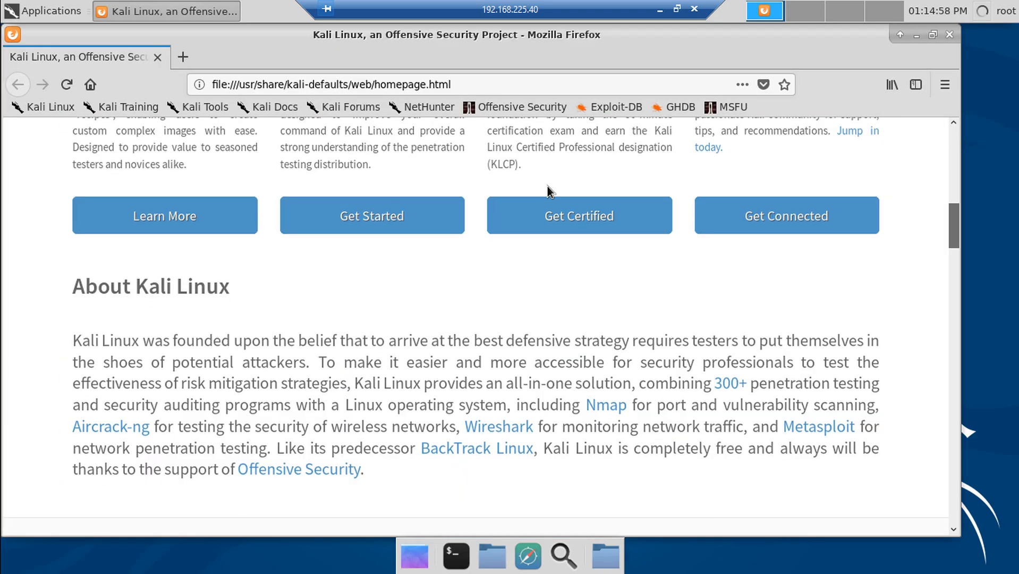